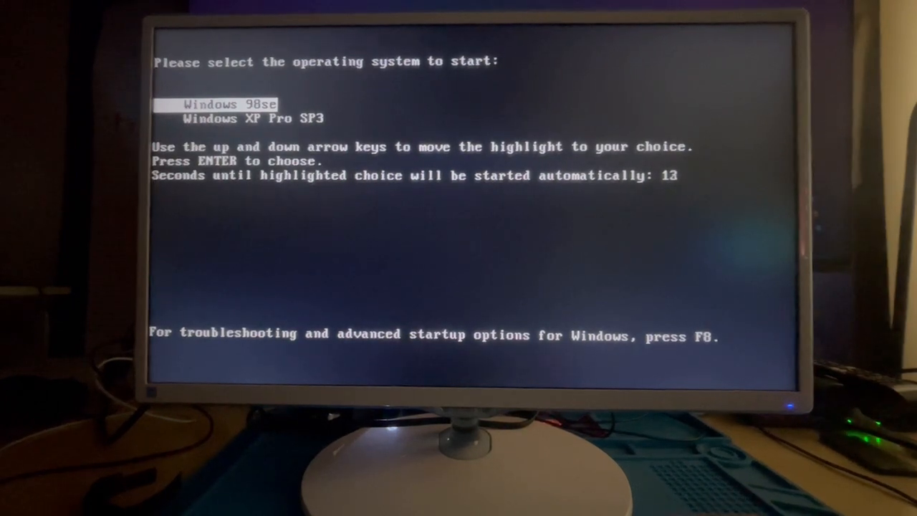
Boot Windows 98se from the Windows boot menu
{"action": "key", "text": "enter"}
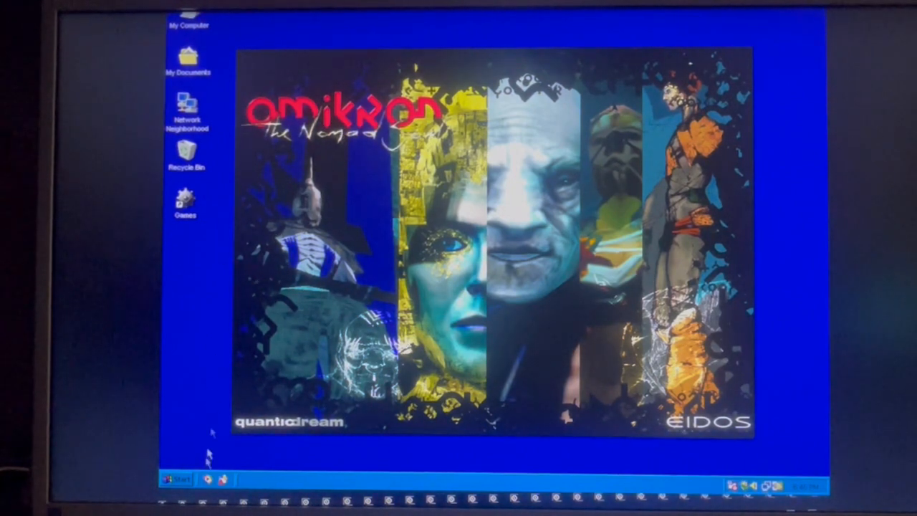
{"action": "mouse_move", "coordinate": [784, 459]}
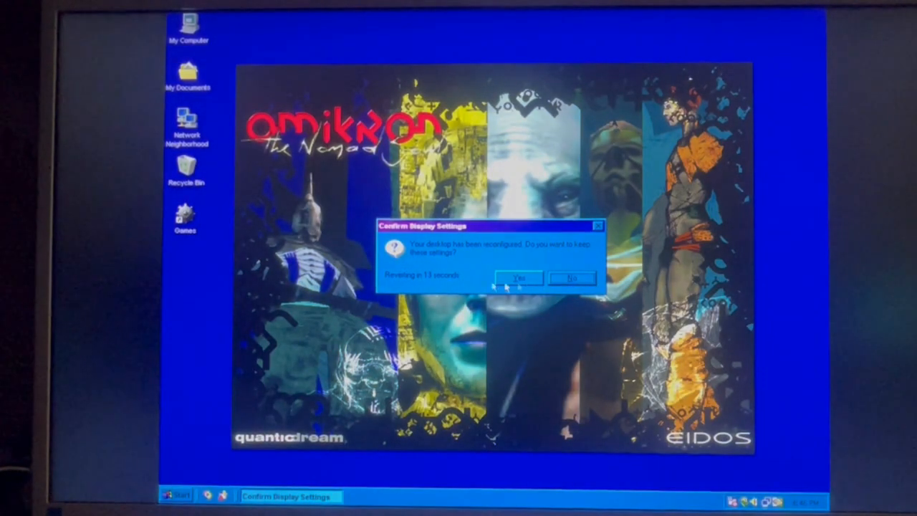
Keep the new Windows 98 display settings by confirming Yes
{"action": "left_click", "coordinate": [518, 278]}
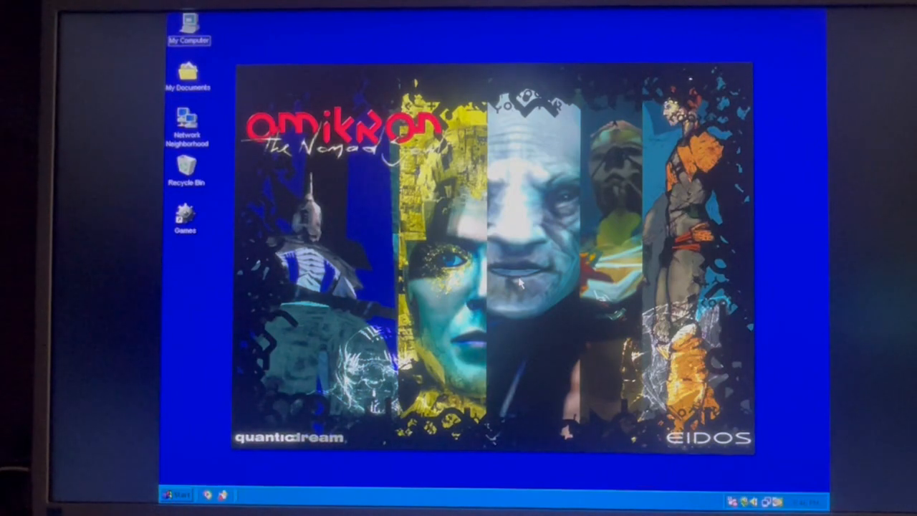
{"action": "mouse_move", "coordinate": [648, 122]}
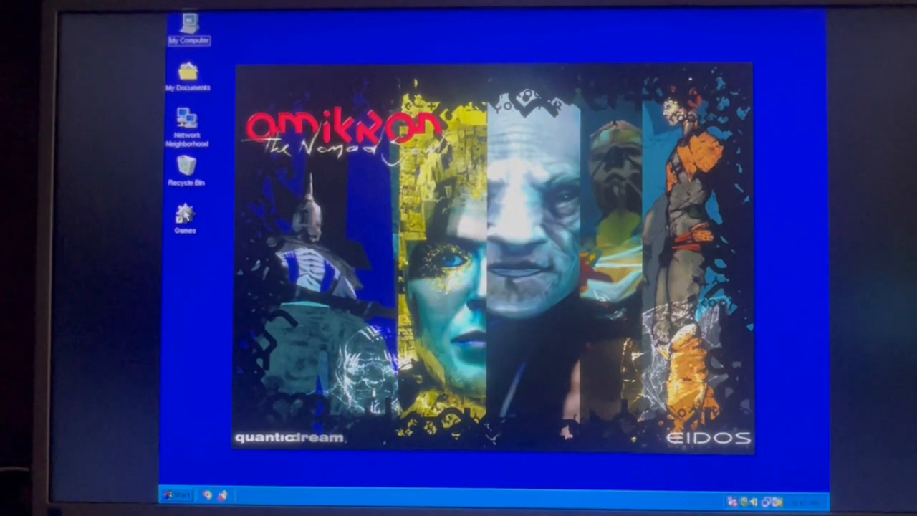
Browse and close the Games folder, then pause the song in Windows Media Player
{"action": "double_click", "coordinate": [186, 213]}
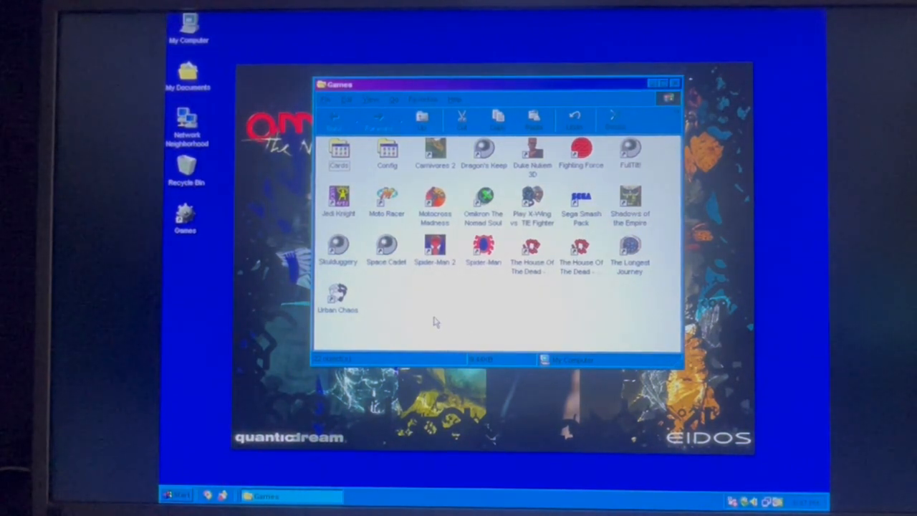
{"action": "mouse_move", "coordinate": [608, 337]}
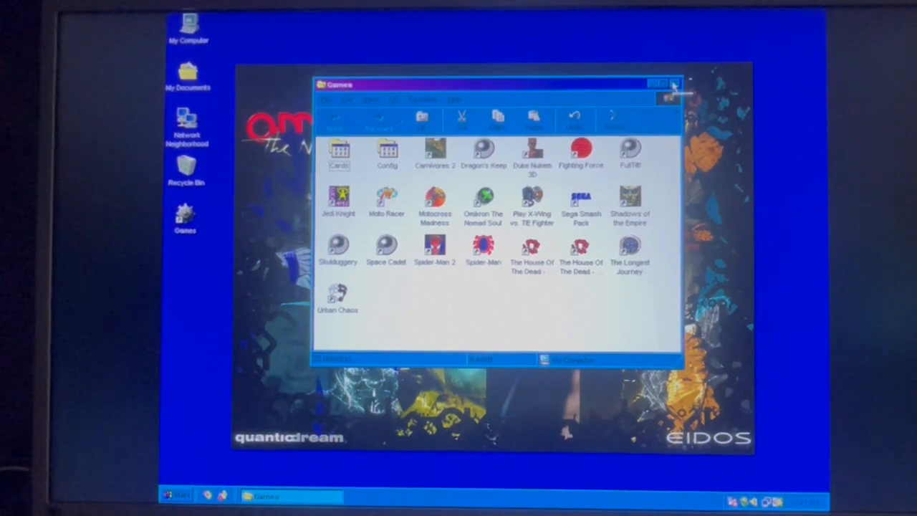
{"action": "left_click", "coordinate": [673, 83]}
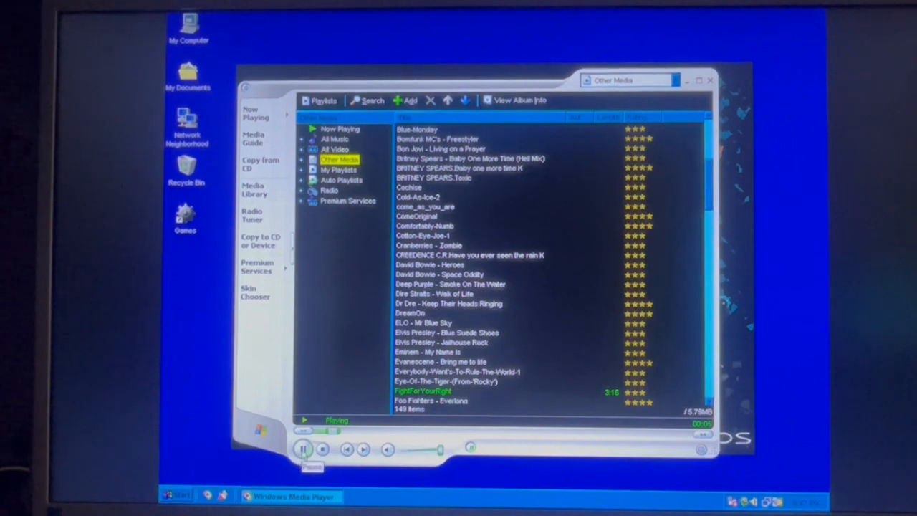
{"action": "left_click", "coordinate": [303, 449]}
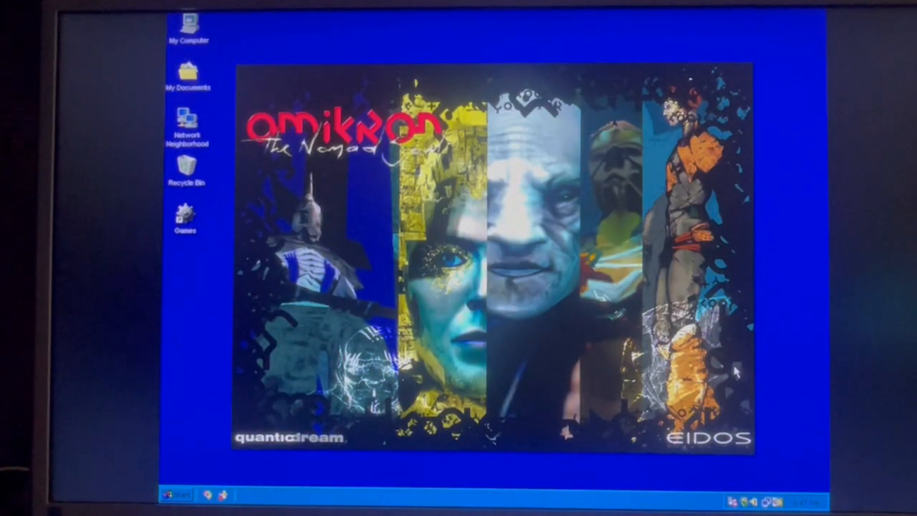
{"action": "mouse_move", "coordinate": [204, 240]}
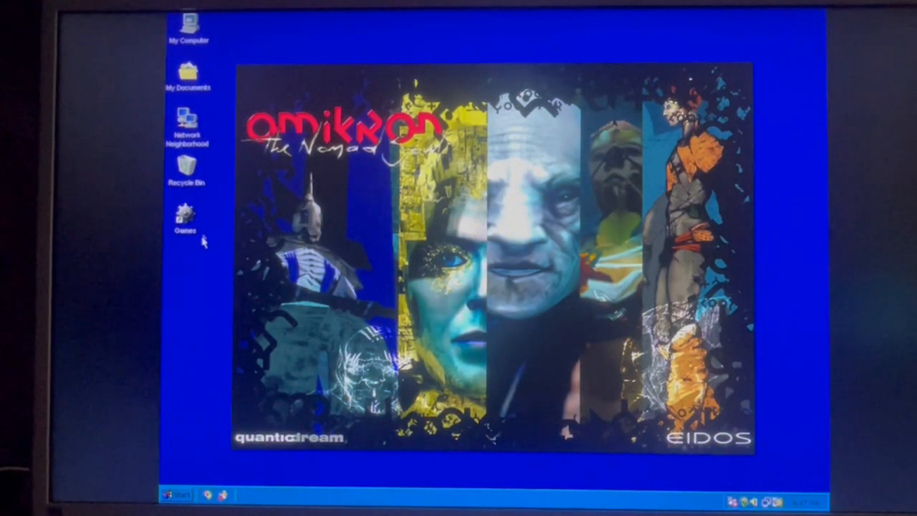
Close Media Player and bring up the Windows 98 Shut Down dialog
{"action": "double_click", "coordinate": [187, 21]}
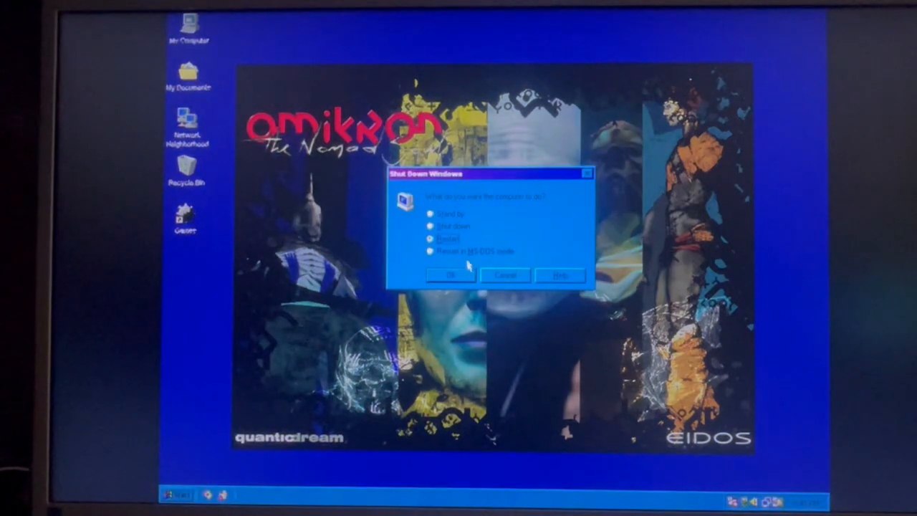
Restart Windows 98 and boot into Windows XP Pro SP3
{"action": "left_click", "coordinate": [505, 275]}
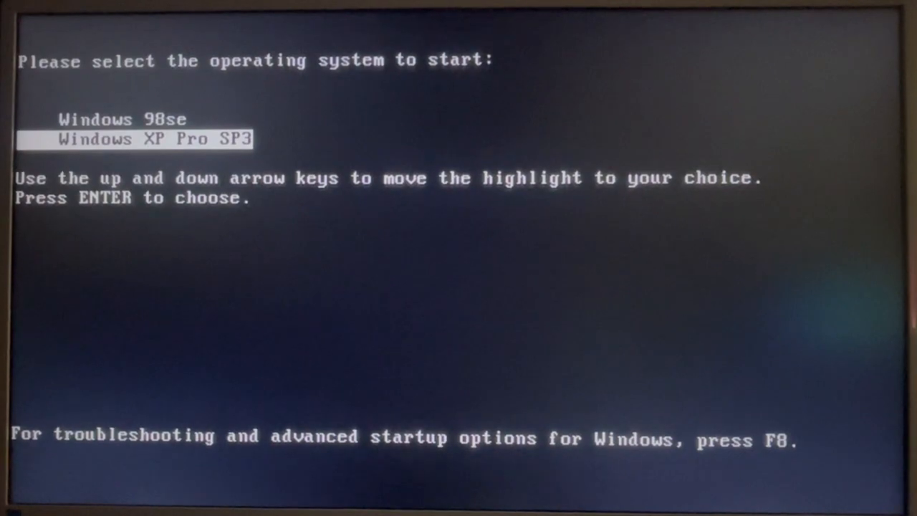
{"action": "key", "text": "enter"}
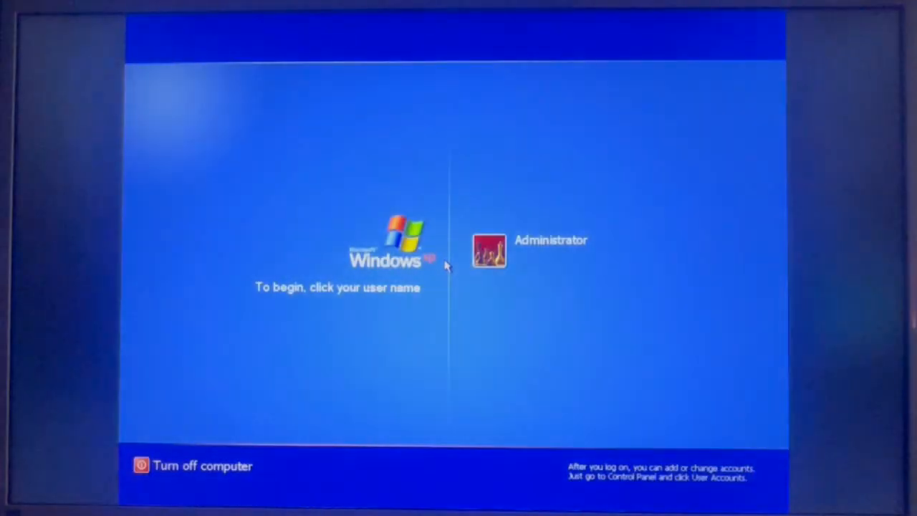
Log on to Windows XP as Administrator
{"action": "left_click", "coordinate": [489, 250]}
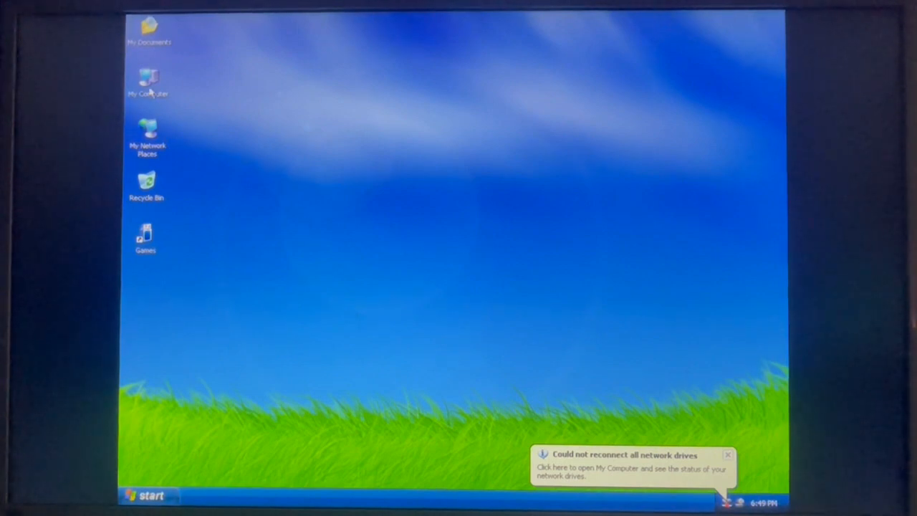
{"action": "double_click", "coordinate": [147, 82]}
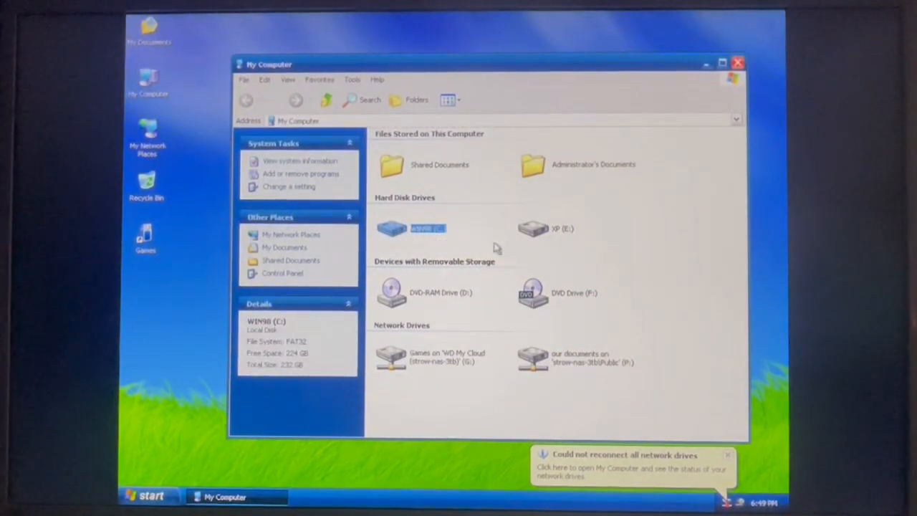
{"action": "left_click", "coordinate": [562, 227]}
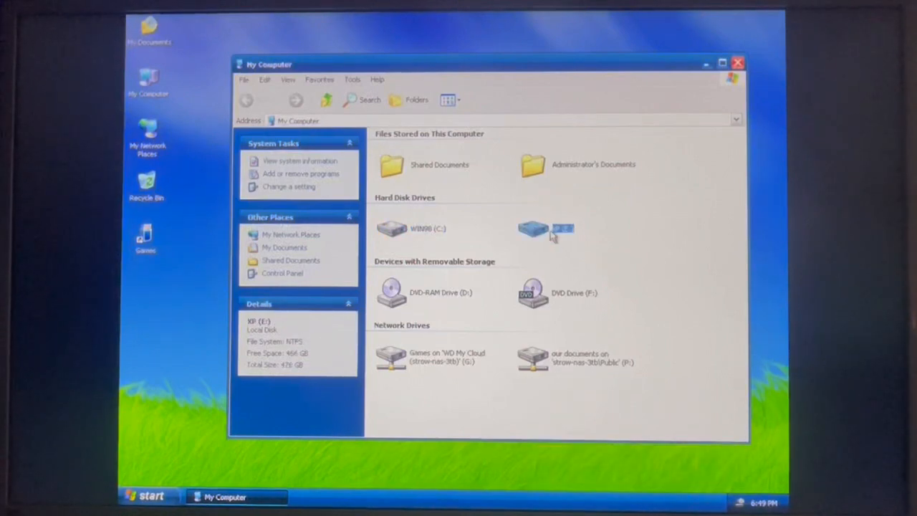
{"action": "mouse_move", "coordinate": [414, 340]}
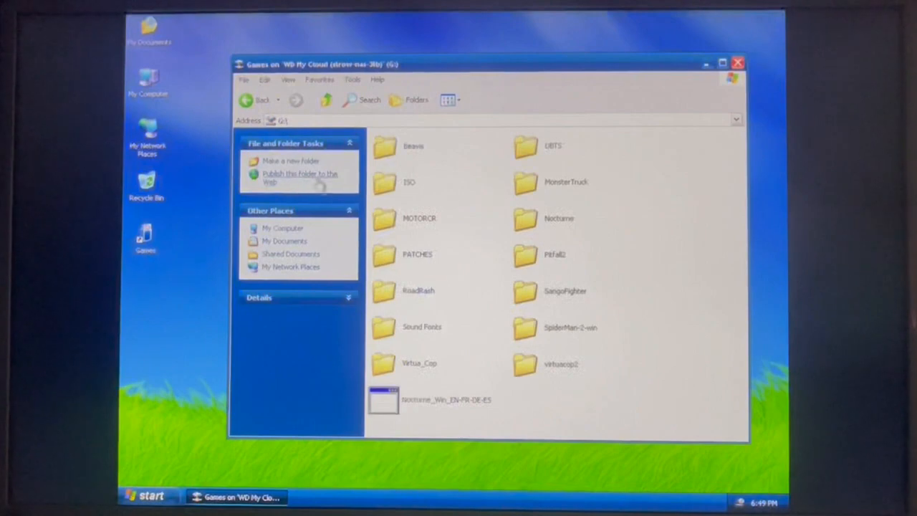
{"action": "left_click", "coordinate": [283, 228]}
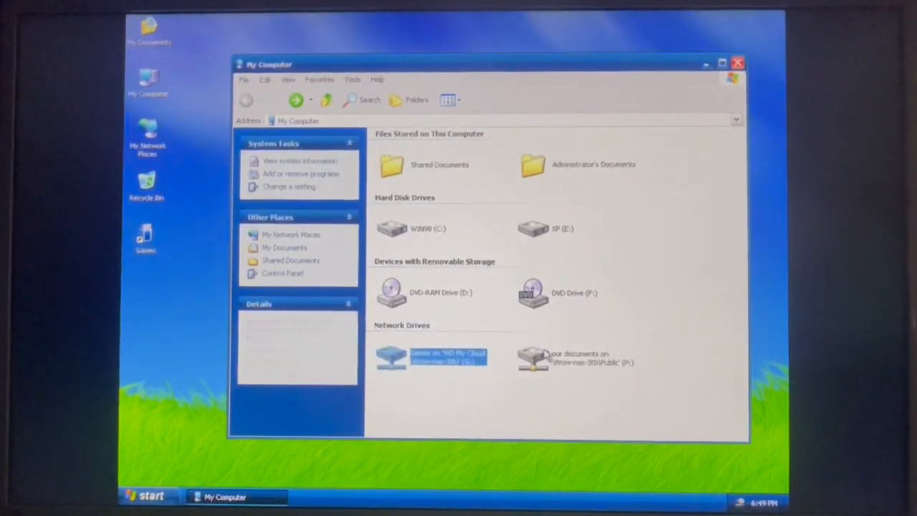
{"action": "left_click", "coordinate": [577, 358]}
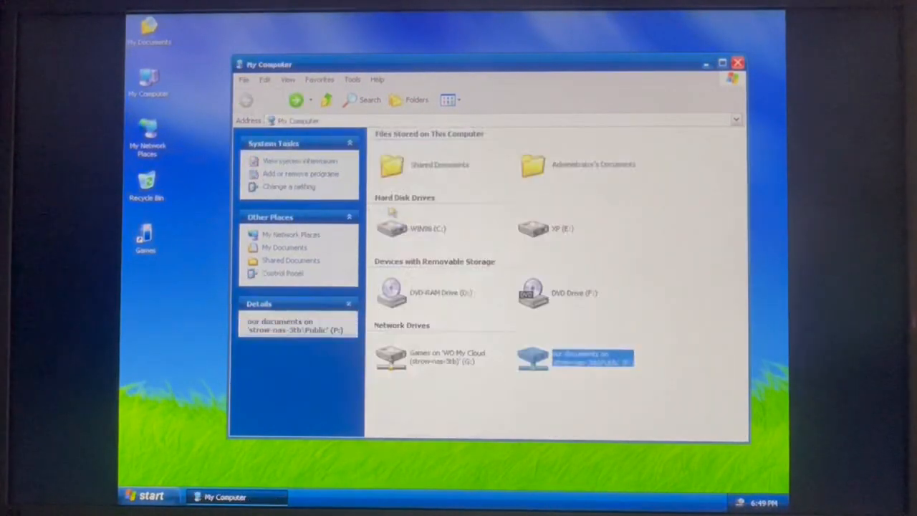
{"action": "left_click", "coordinate": [591, 358]}
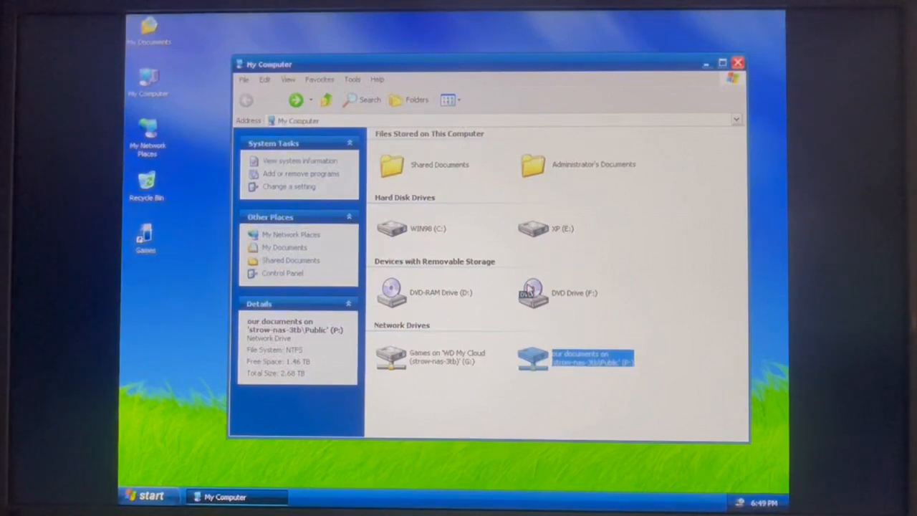
{"action": "mouse_move", "coordinate": [513, 266]}
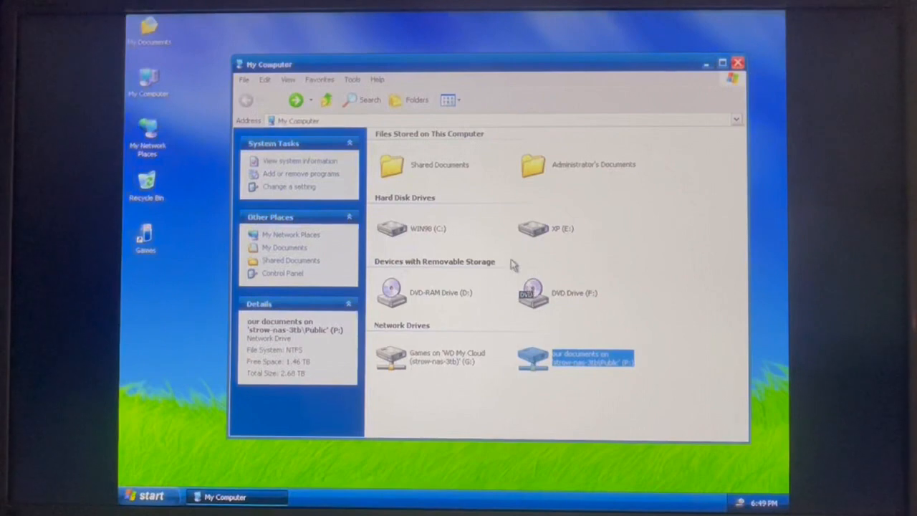
{"action": "left_click", "coordinate": [738, 63]}
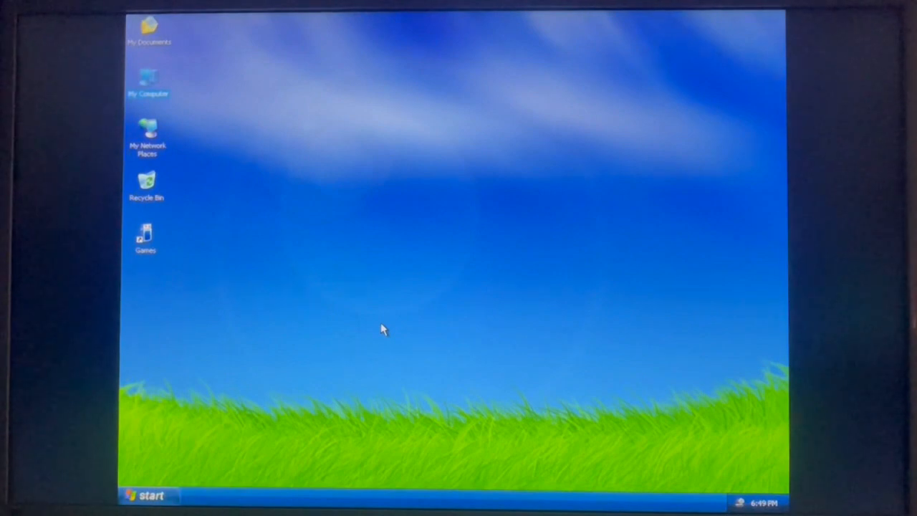
Launch Legacy Update from All Programs, check for updates, then close Internet Explorer
{"action": "left_click", "coordinate": [147, 495]}
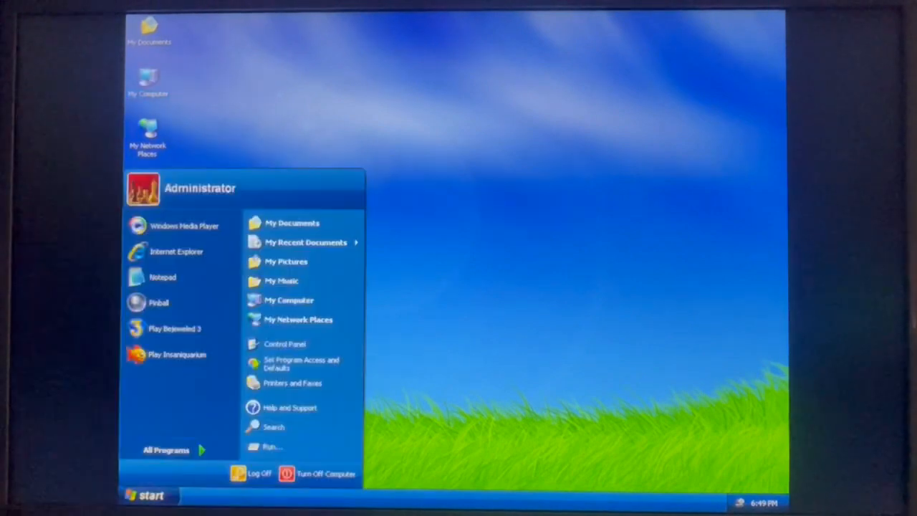
{"action": "left_click", "coordinate": [166, 450]}
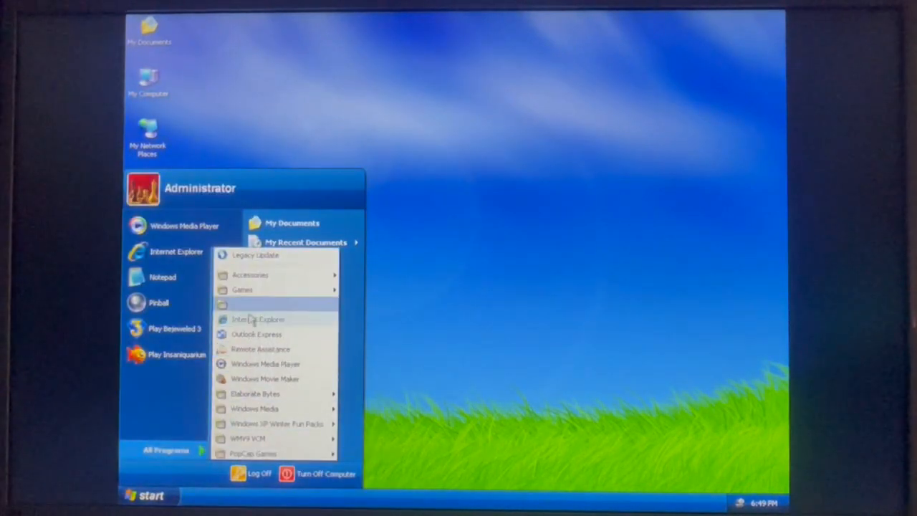
{"action": "left_click", "coordinate": [256, 255]}
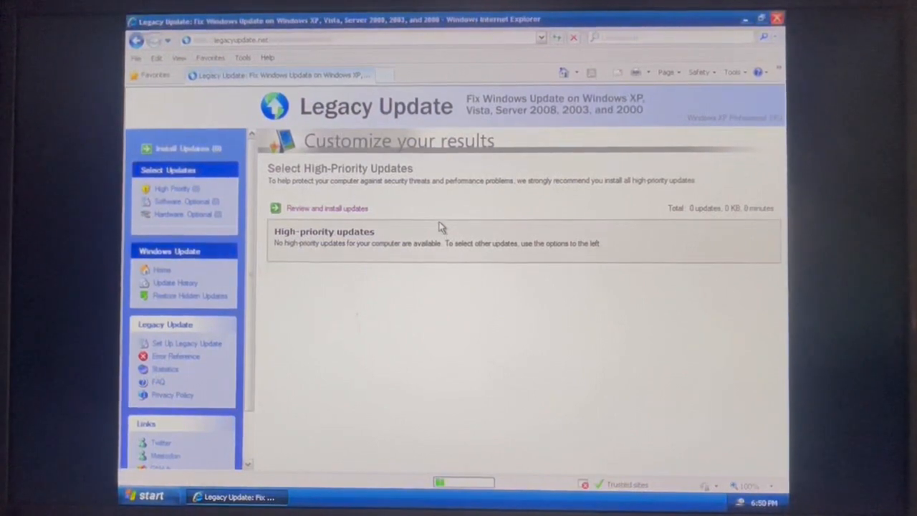
{"action": "mouse_move", "coordinate": [580, 205]}
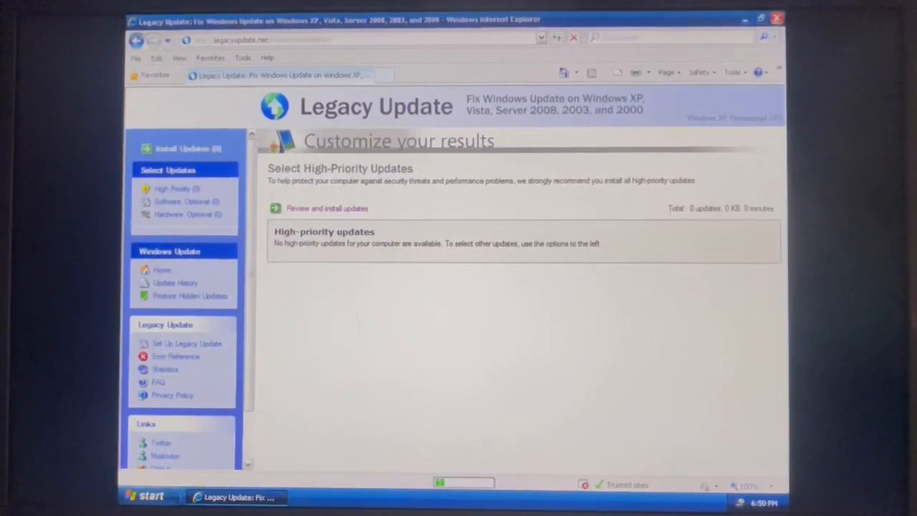
{"action": "left_click", "coordinate": [777, 19]}
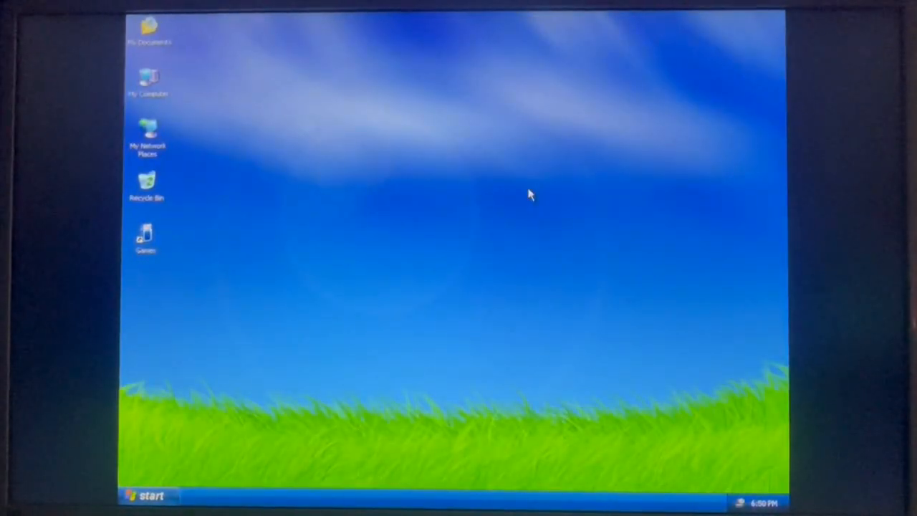
{"action": "mouse_move", "coordinate": [390, 212]}
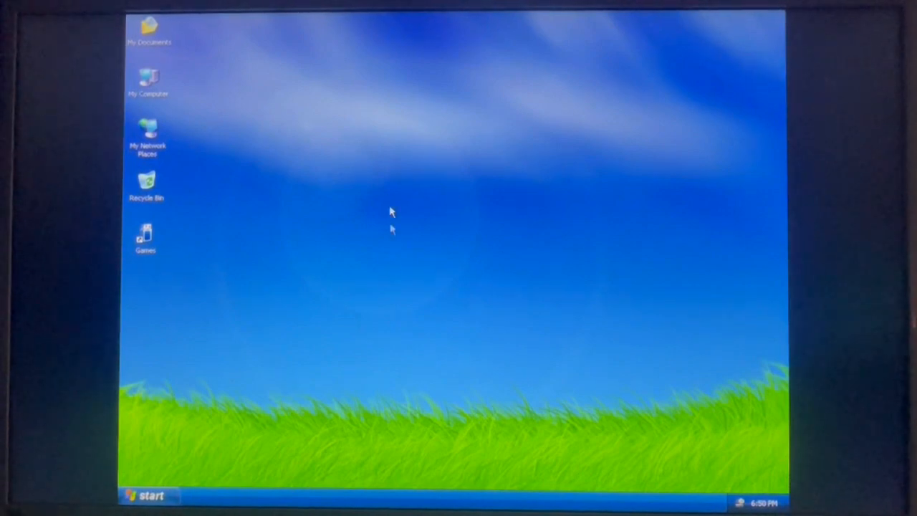
{"action": "mouse_move", "coordinate": [276, 265]}
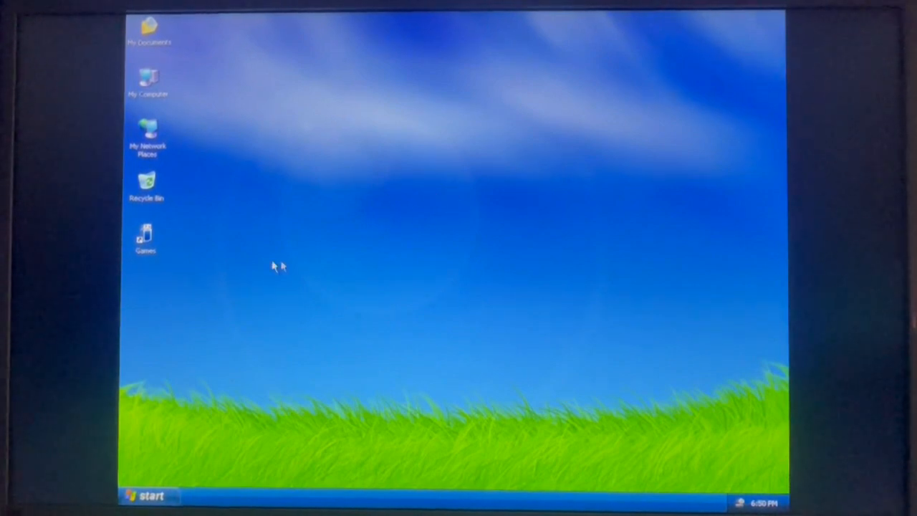
{"action": "double_click", "coordinate": [146, 236]}
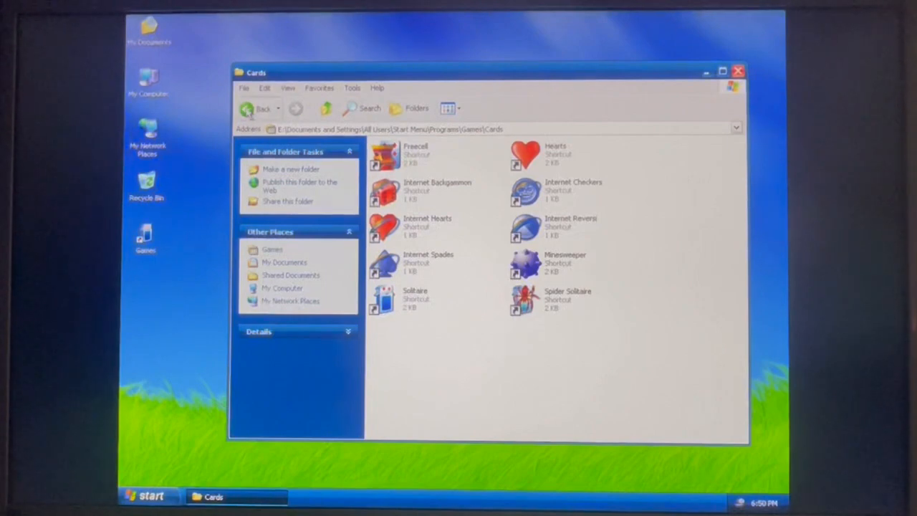
{"action": "left_click", "coordinate": [247, 108]}
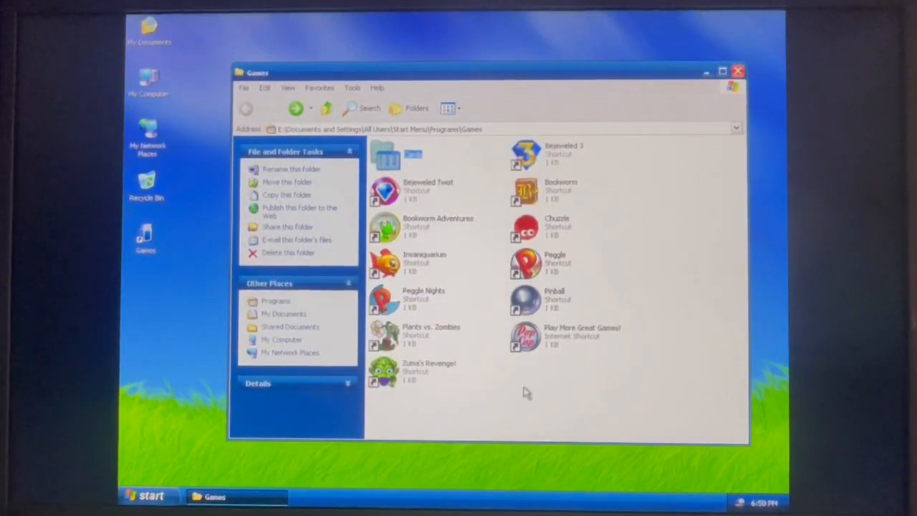
{"action": "mouse_move", "coordinate": [602, 212]}
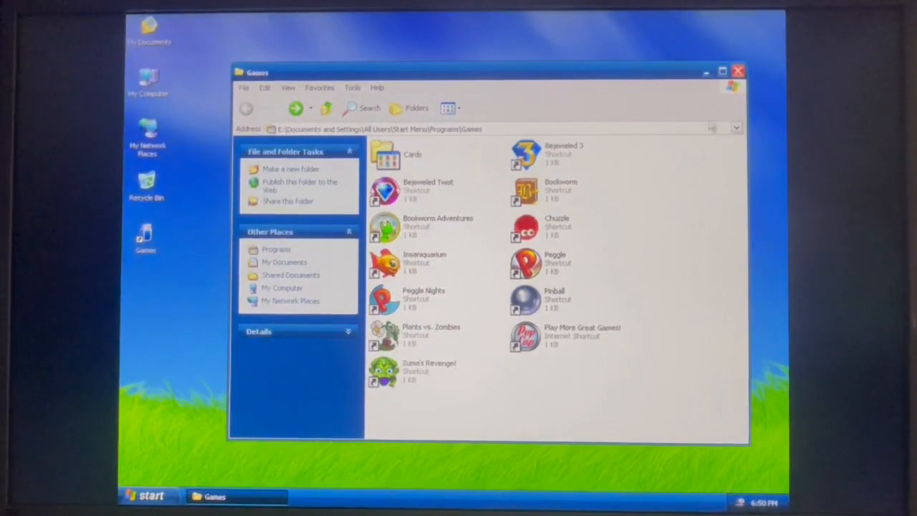
{"action": "left_click", "coordinate": [738, 70]}
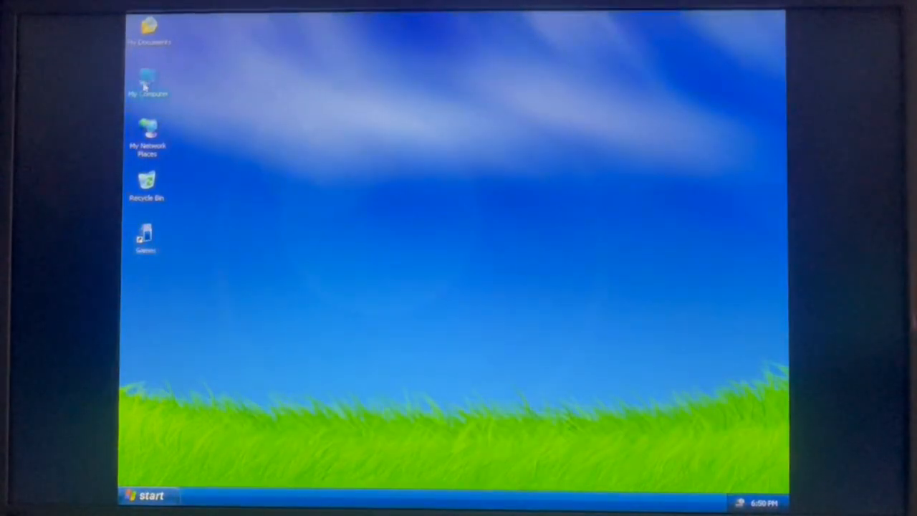
{"action": "double_click", "coordinate": [146, 82]}
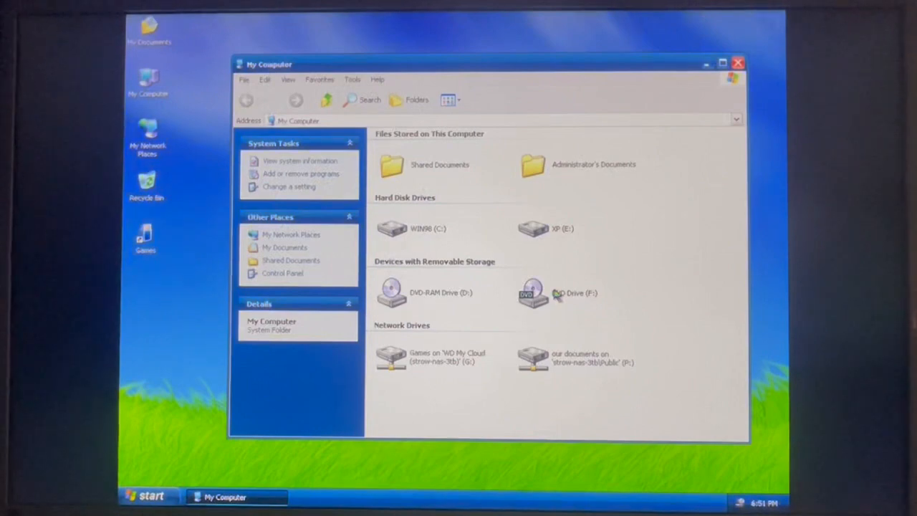
{"action": "left_click", "coordinate": [739, 63]}
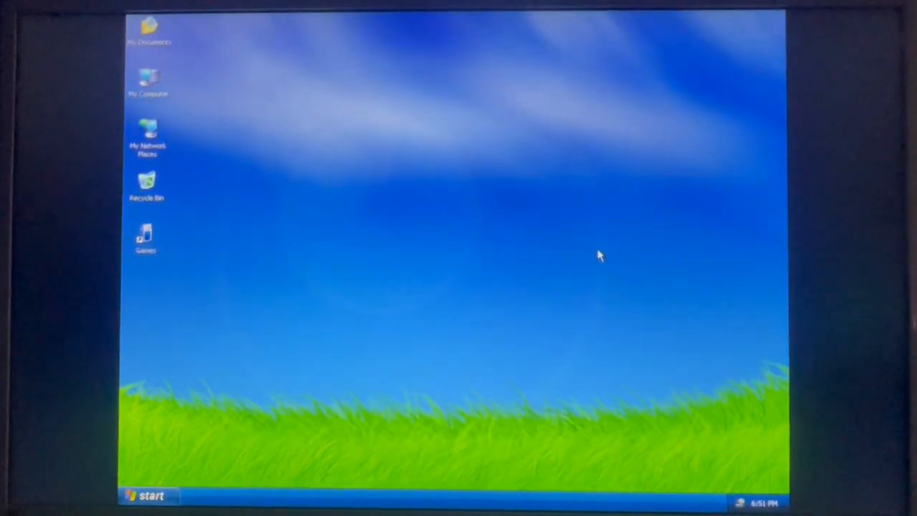
{"action": "mouse_move", "coordinate": [233, 462]}
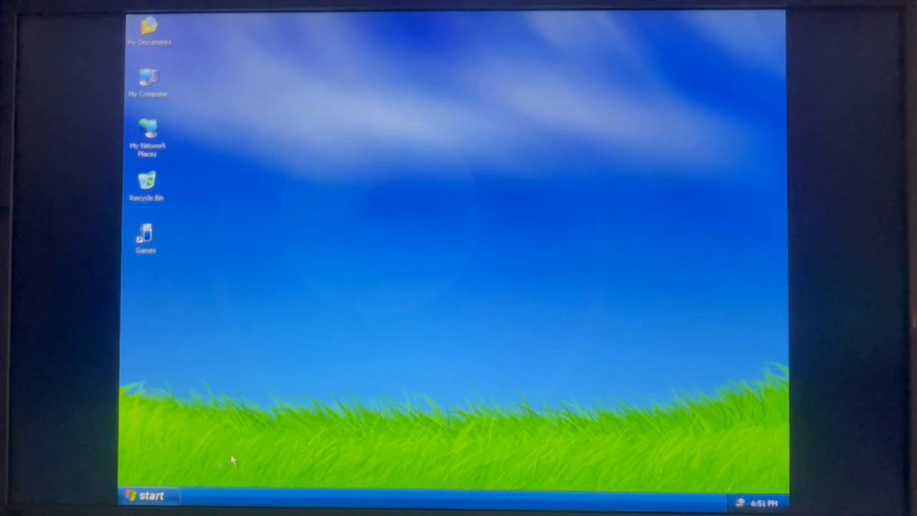
{"action": "left_click", "coordinate": [148, 495]}
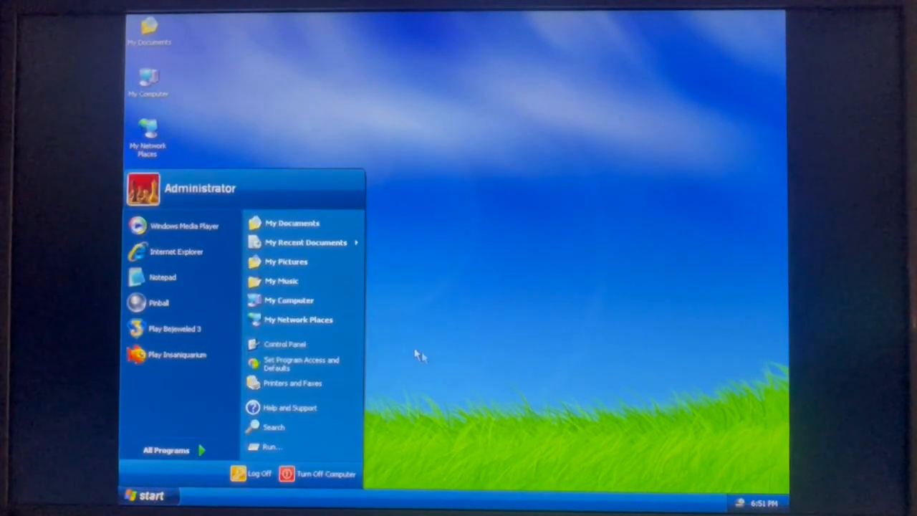
{"action": "mouse_move", "coordinate": [541, 391]}
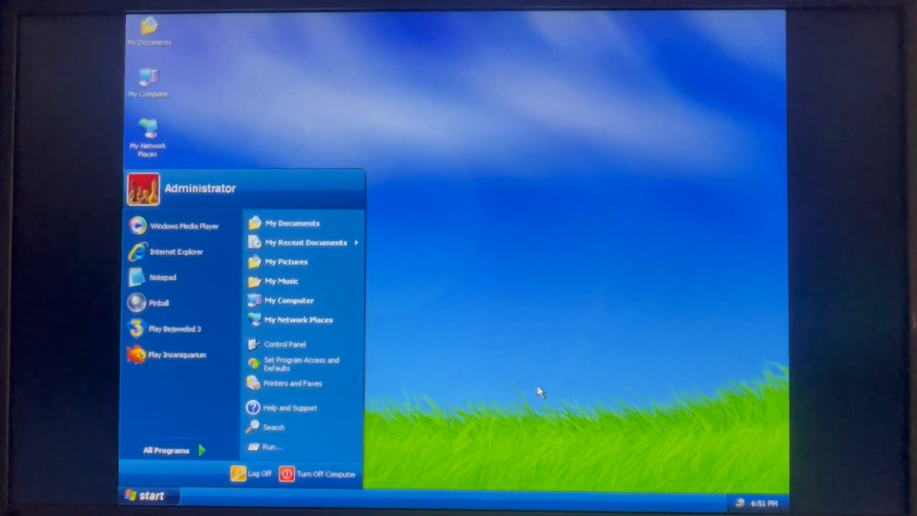
{"action": "mouse_move", "coordinate": [430, 437]}
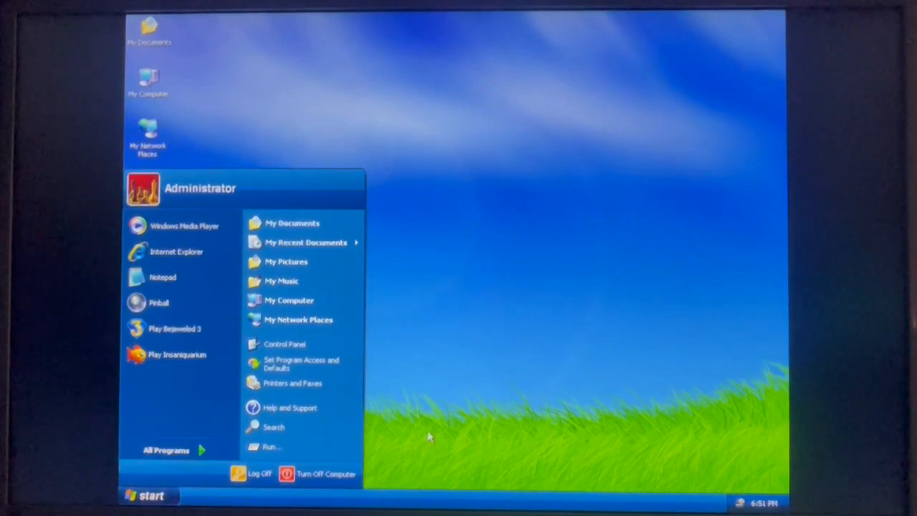
{"action": "left_click", "coordinate": [166, 450]}
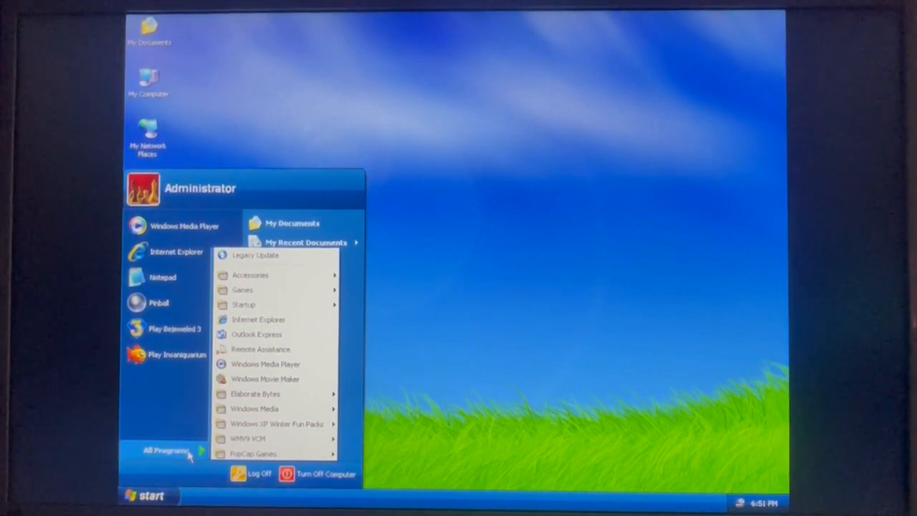
{"action": "mouse_move", "coordinate": [188, 471]}
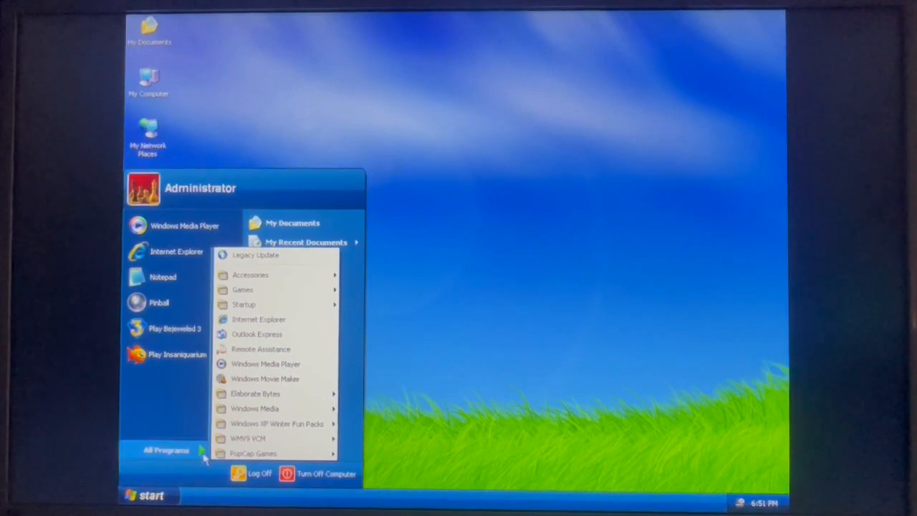
{"action": "left_click", "coordinate": [444, 366]}
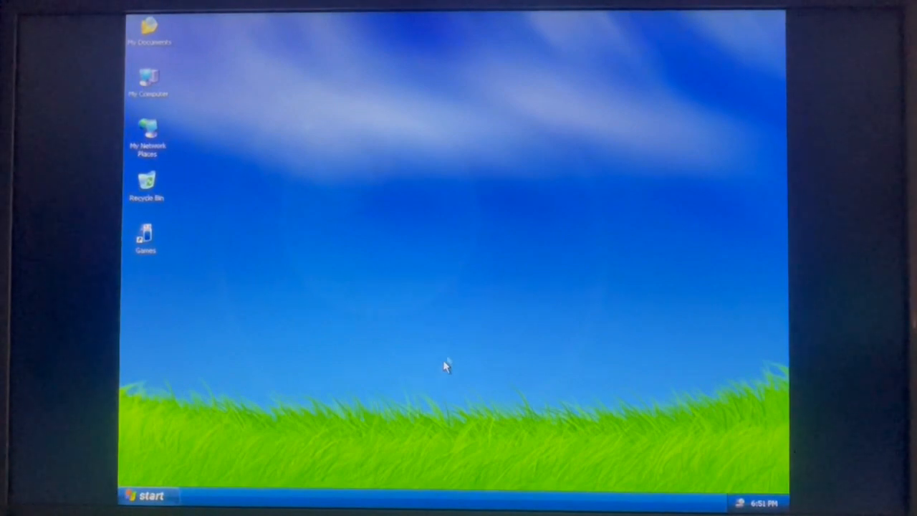
{"action": "mouse_move", "coordinate": [448, 358]}
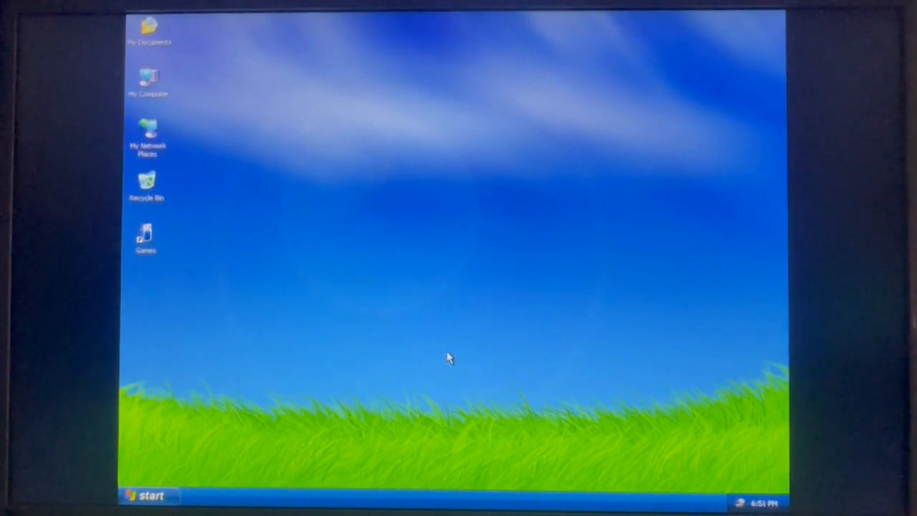
Review My Computer's system properties, then bring up the Turn off computer dialog
{"action": "right_click", "coordinate": [146, 79]}
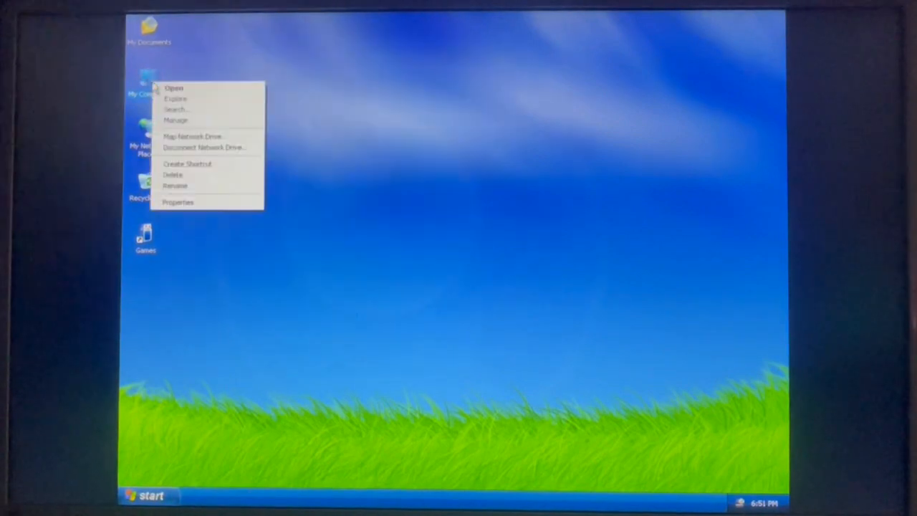
{"action": "left_click", "coordinate": [178, 202]}
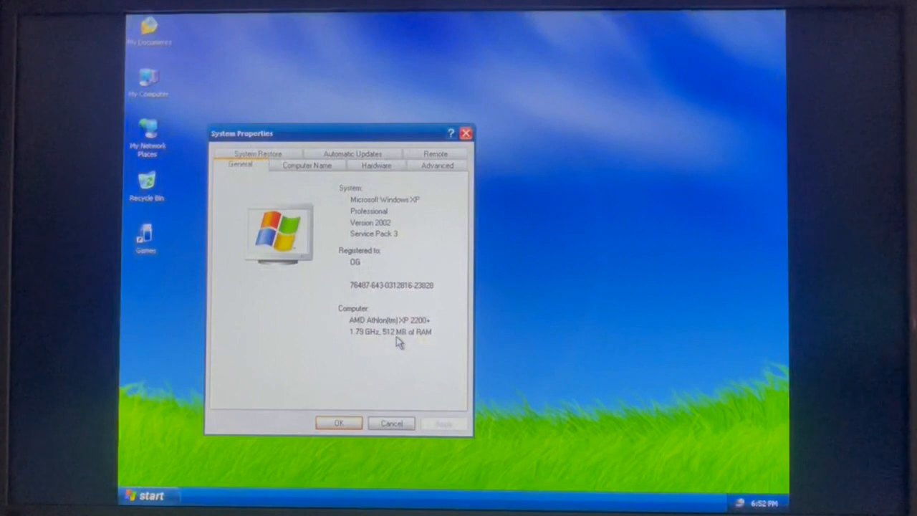
{"action": "mouse_move", "coordinate": [411, 349]}
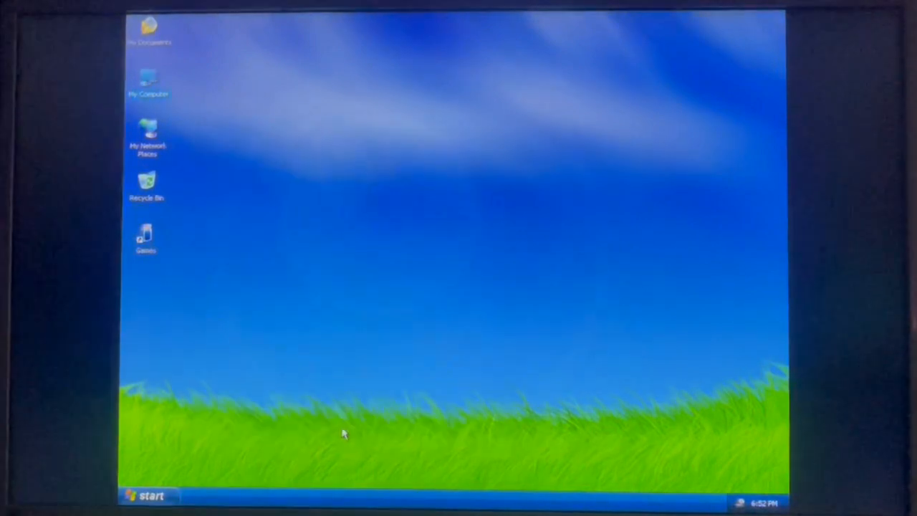
{"action": "mouse_move", "coordinate": [433, 334]}
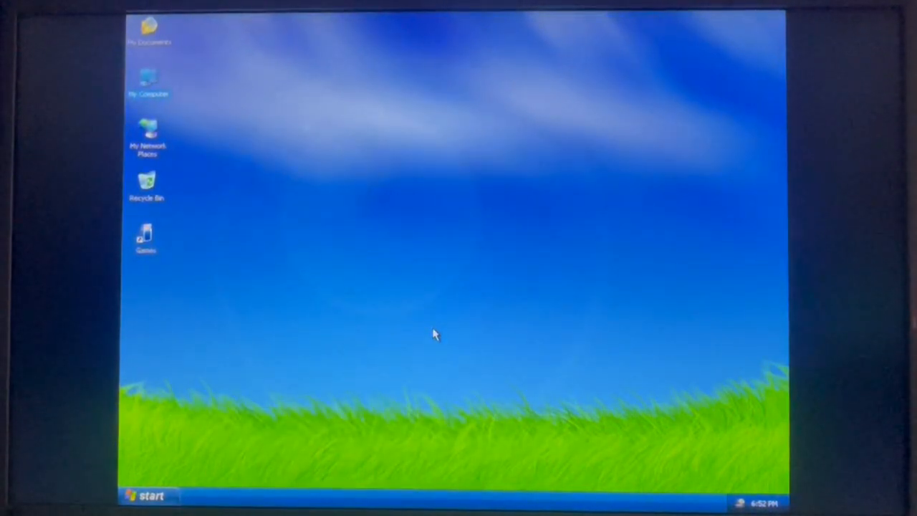
{"action": "left_click", "coordinate": [149, 495]}
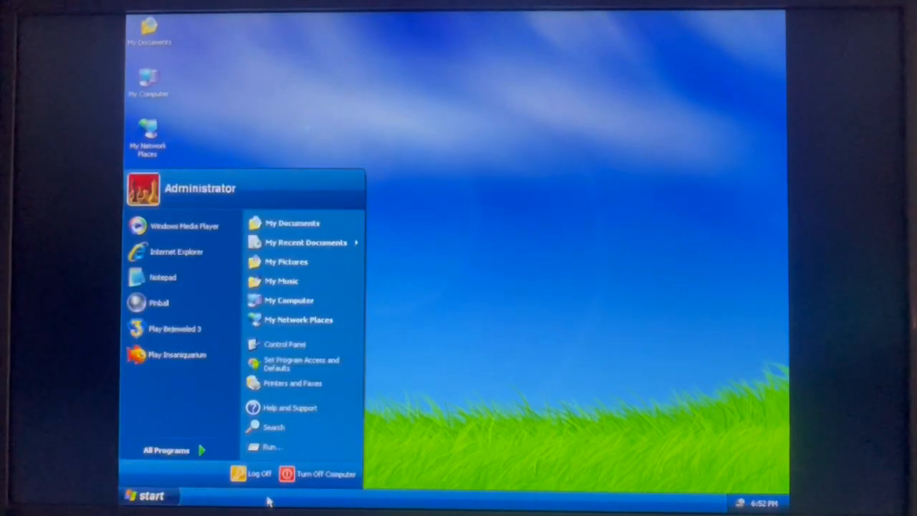
{"action": "left_click", "coordinate": [318, 473]}
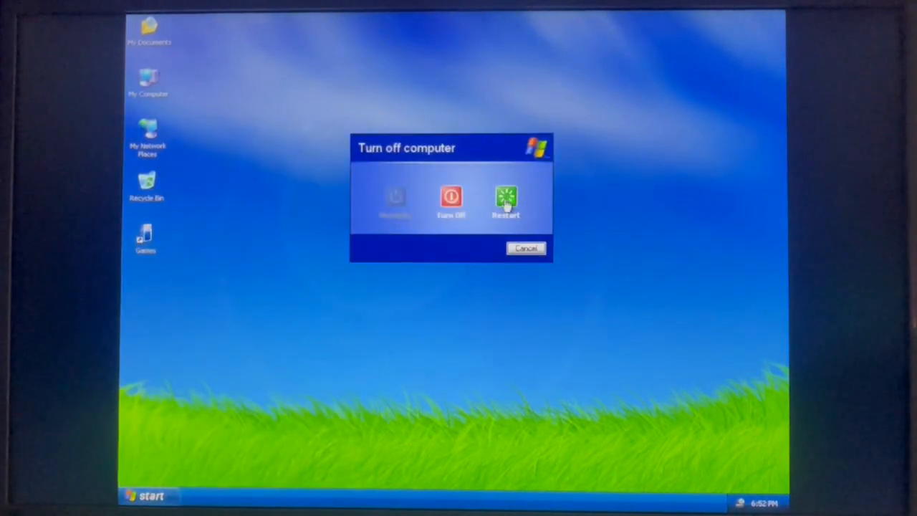